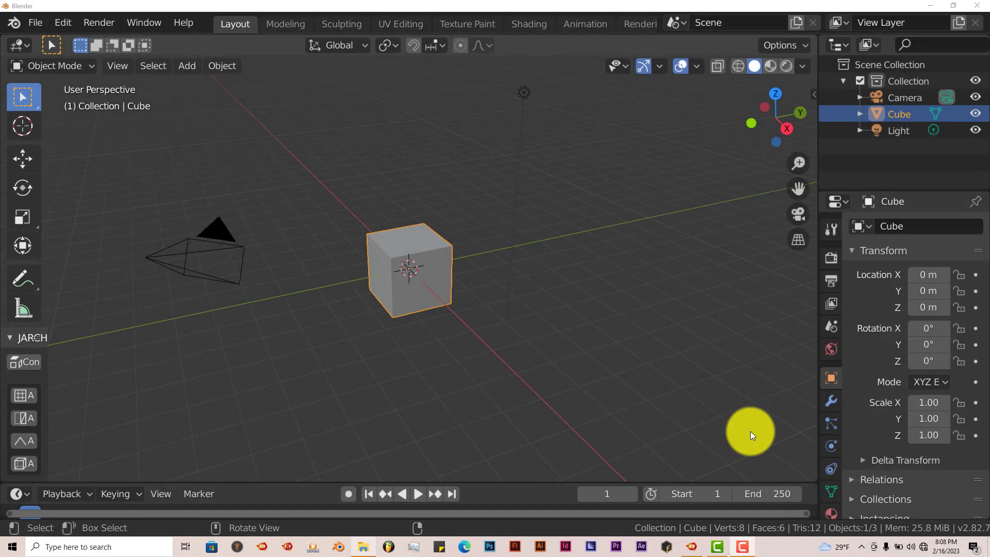
mouse_move(561, 333)
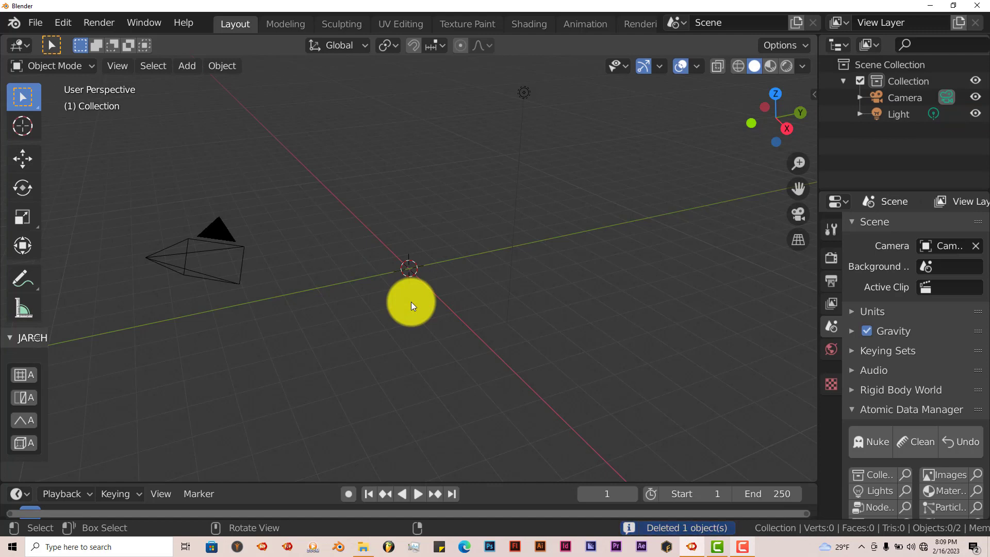
Add a Suzanne monkey mesh to the scene from the Add > Mesh menu.
click(186, 66)
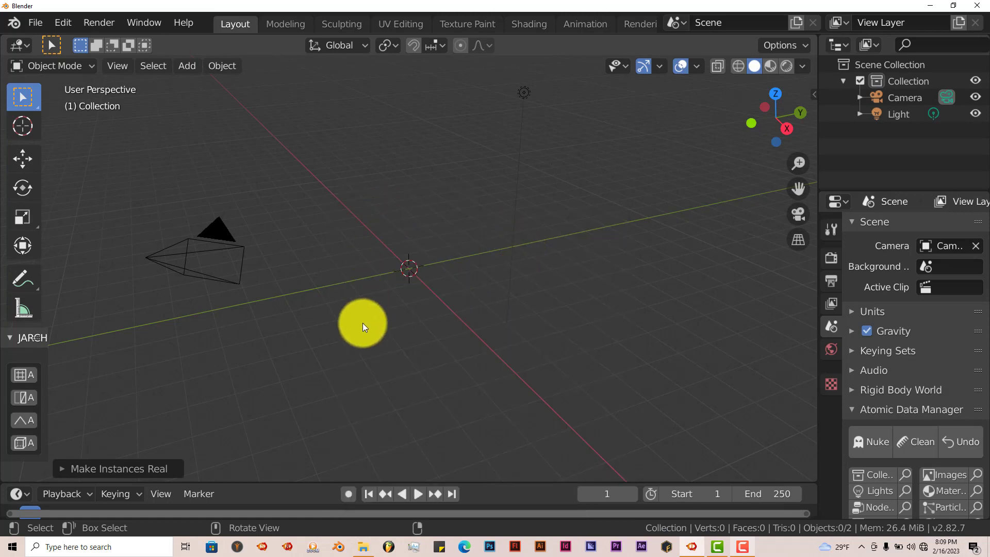
click(186, 65)
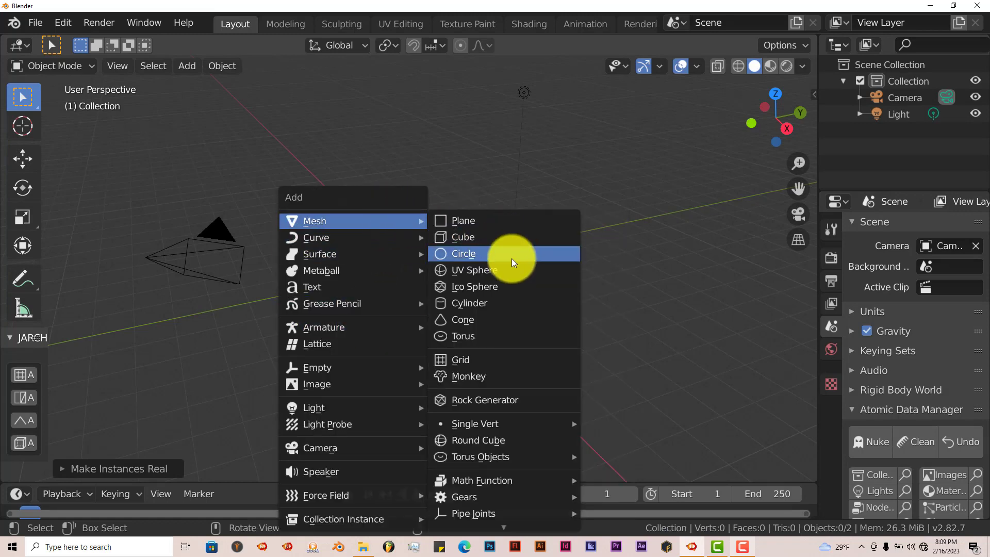
click(469, 376)
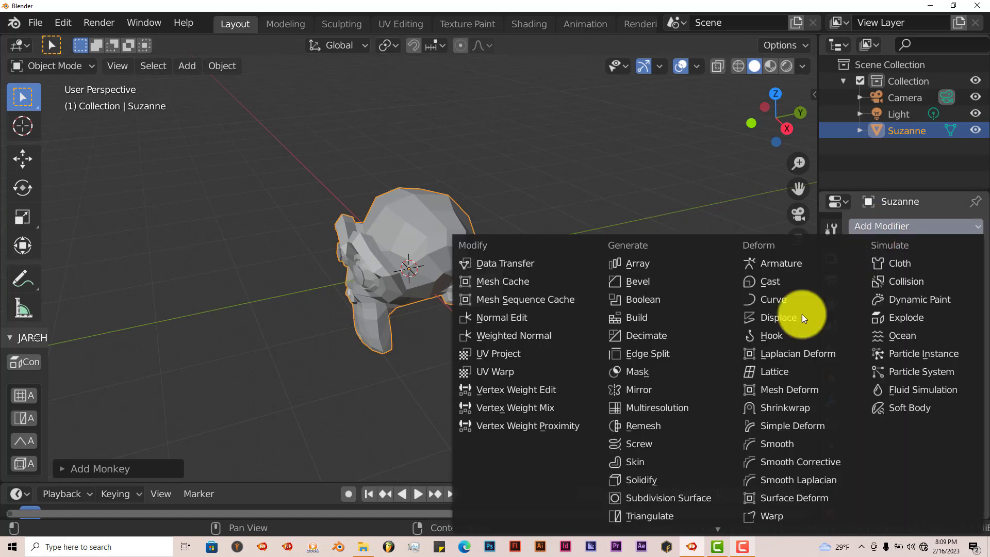
Give Suzanne a Catmull-Clark Subdivision Surface modifier so the head renders smooth.
click(667, 498)
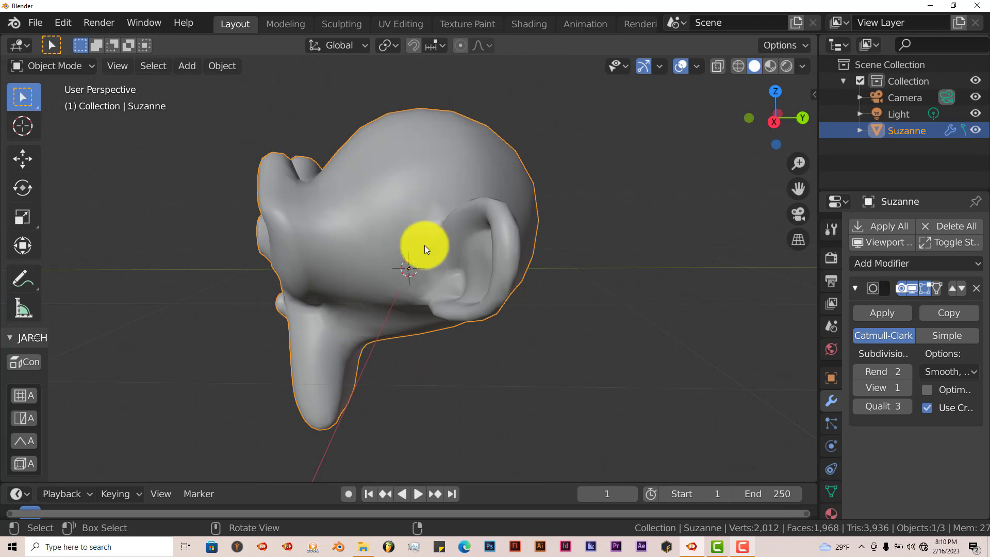
mouse_move(447, 287)
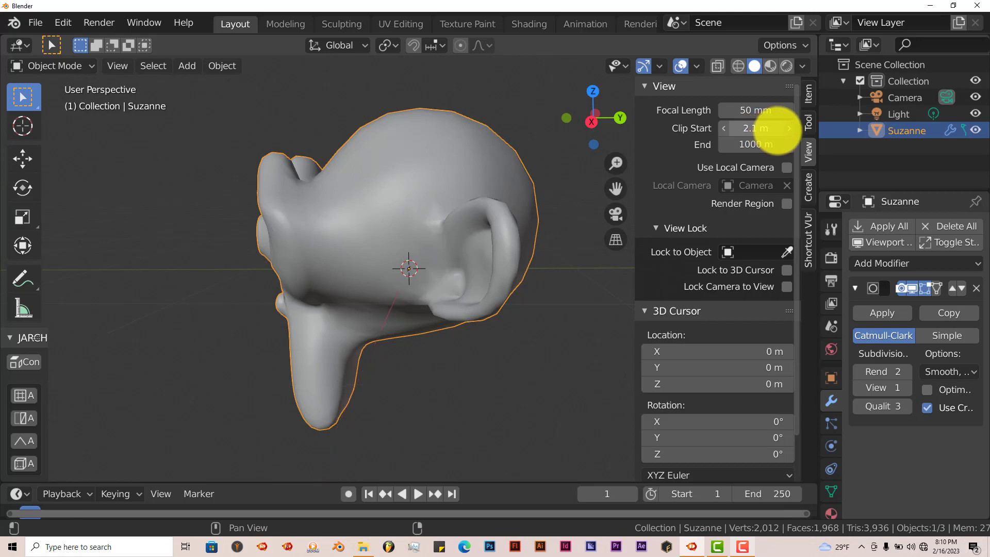
Raise the viewport Clip Start to 3.1 m, cutting away Suzanne's near side.
click(789, 129)
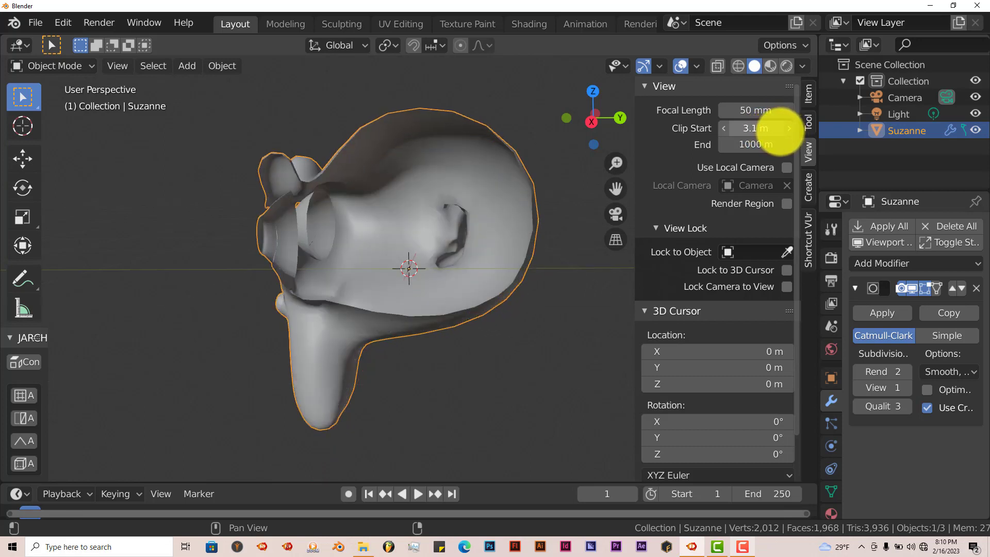
click(723, 128)
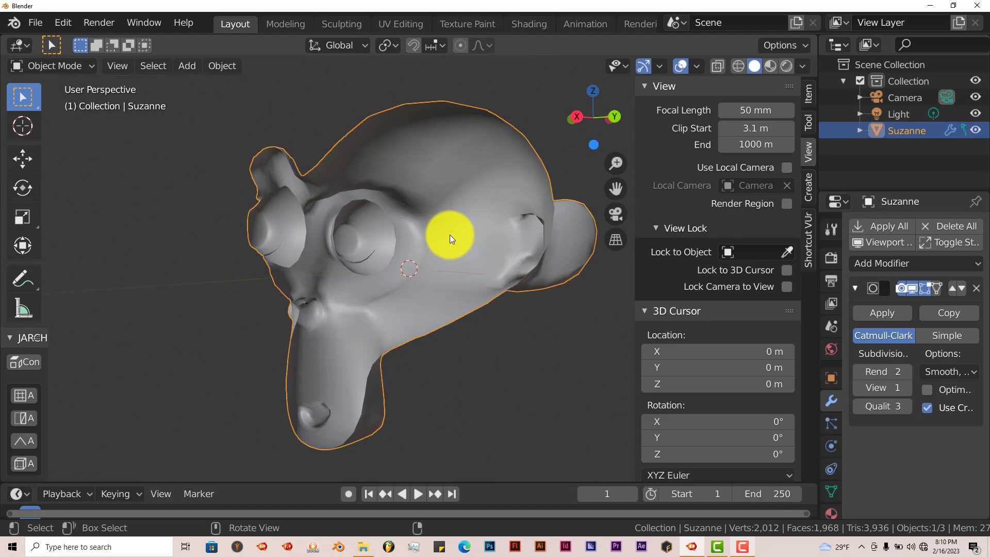
Enter Edit Mode on Suzanne and enable X-Ray so every edge shows through.
key(Tab)
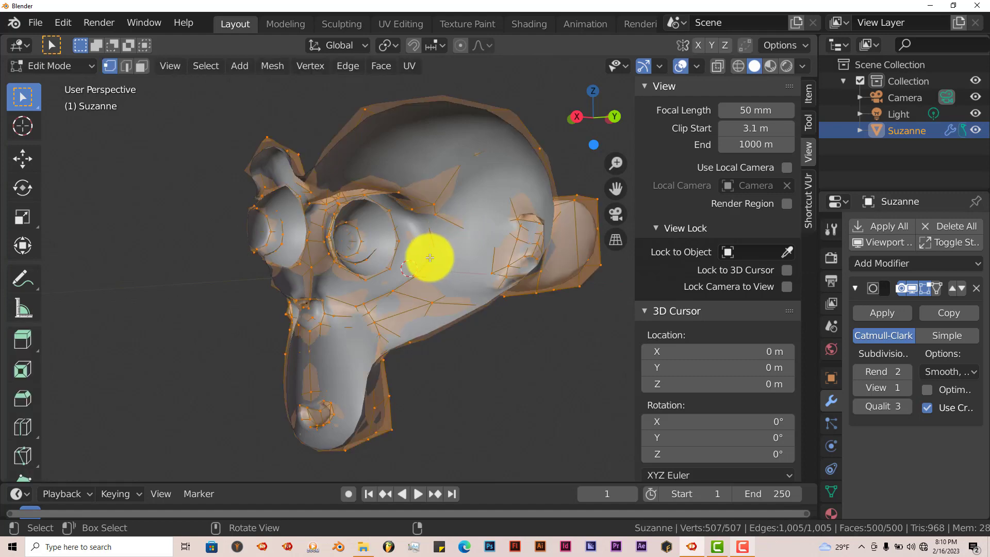
click(717, 67)
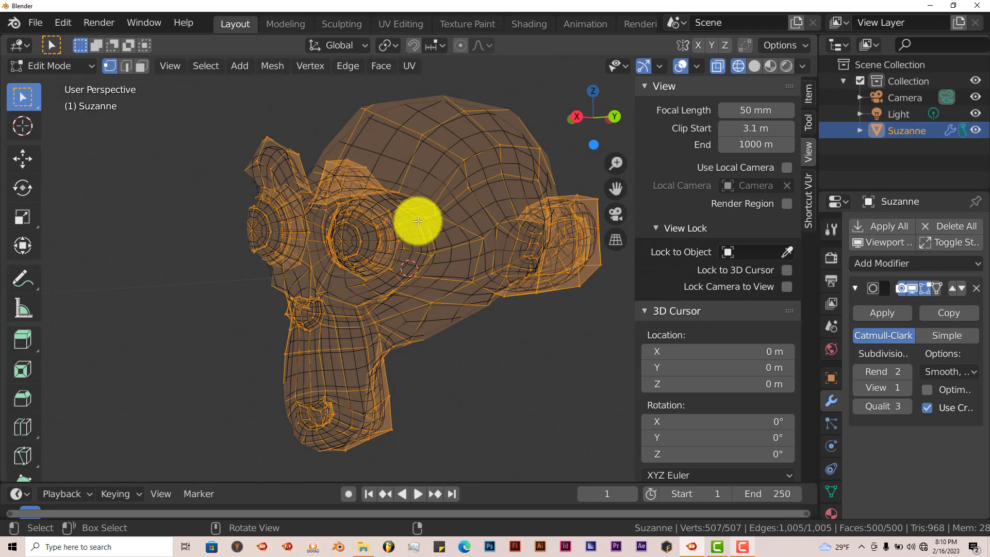
mouse_move(429, 231)
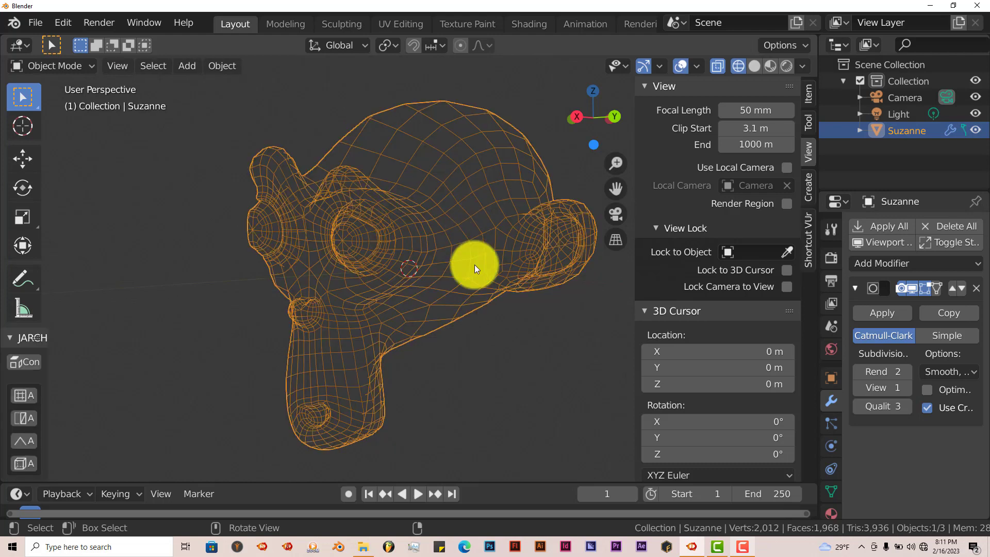
mouse_move(881, 313)
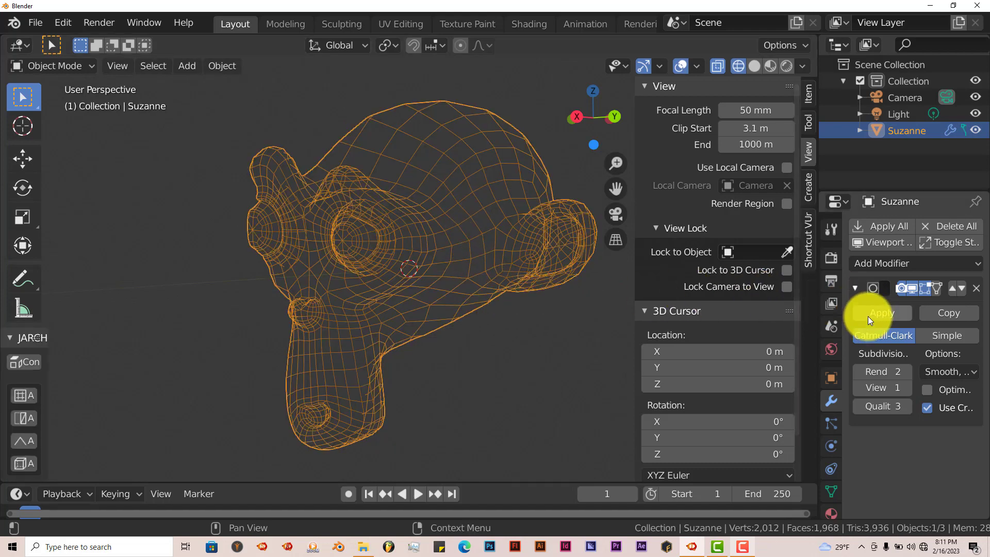
Apply the Subdivision Surface modifier and re-enter Edit Mode on the 2,012-vertex mesh.
click(880, 313)
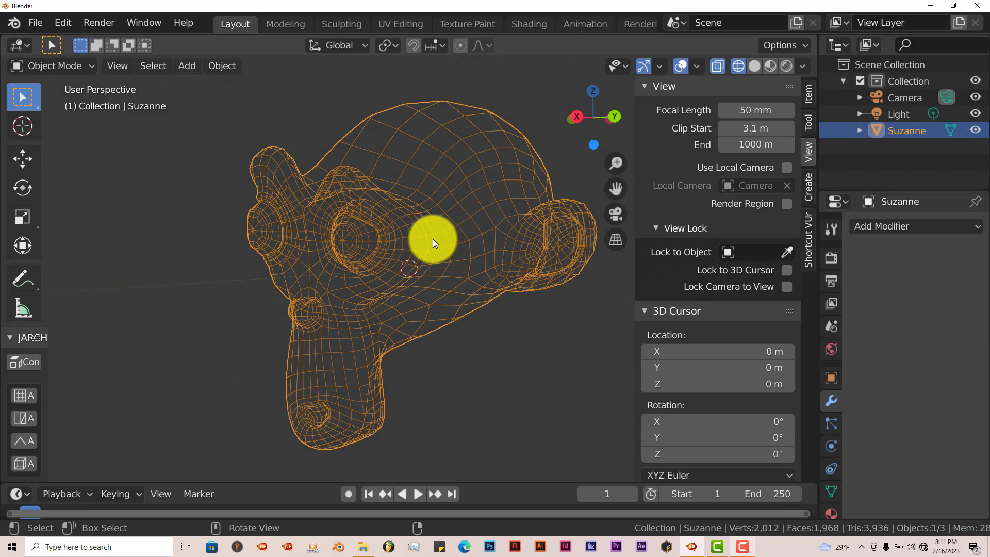
key(Tab)
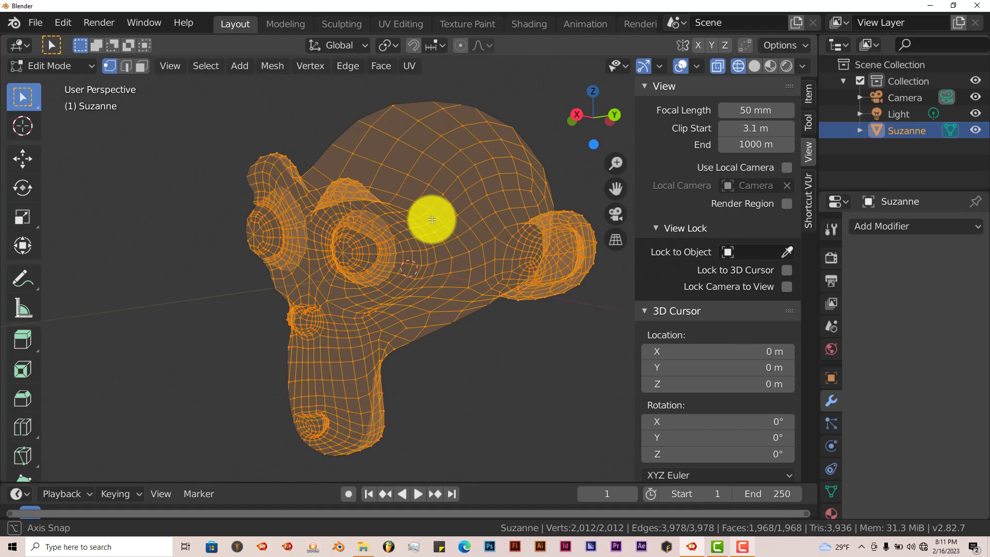
Switch to Face Select mode and select a single face on top of Suzanne's head.
click(134, 65)
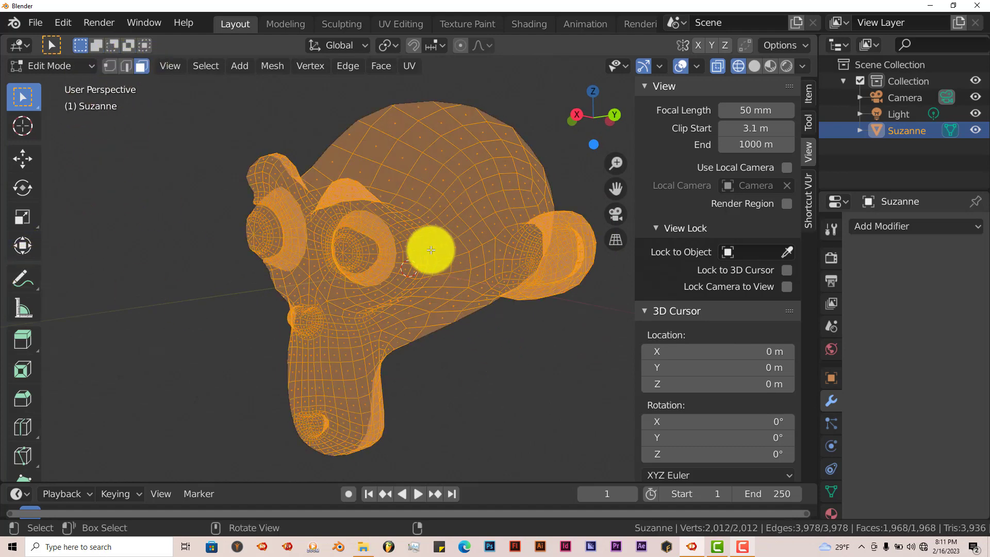
click(442, 211)
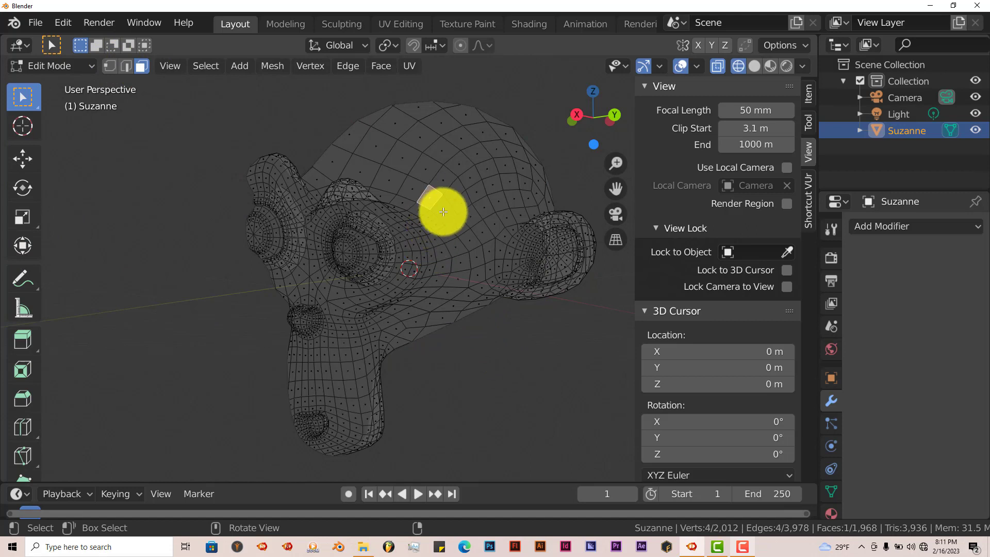